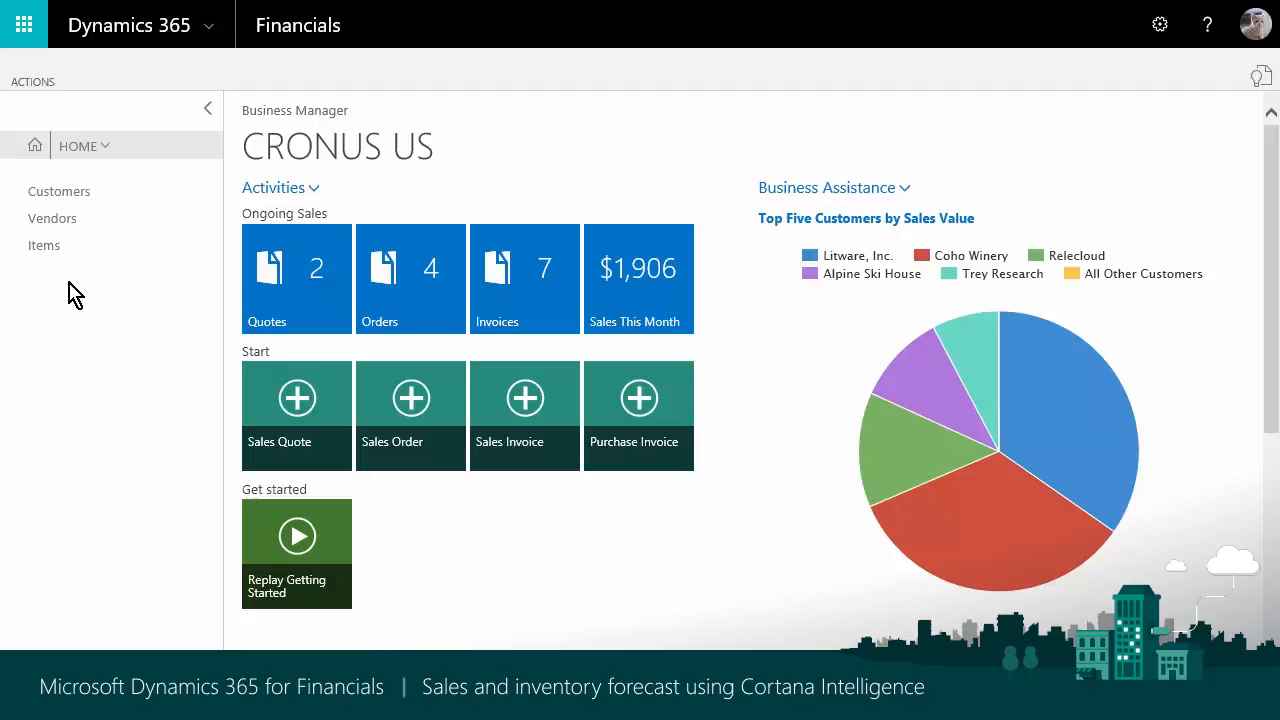
- Go to the Items list from the Business Manager navigation pane
click(44, 244)
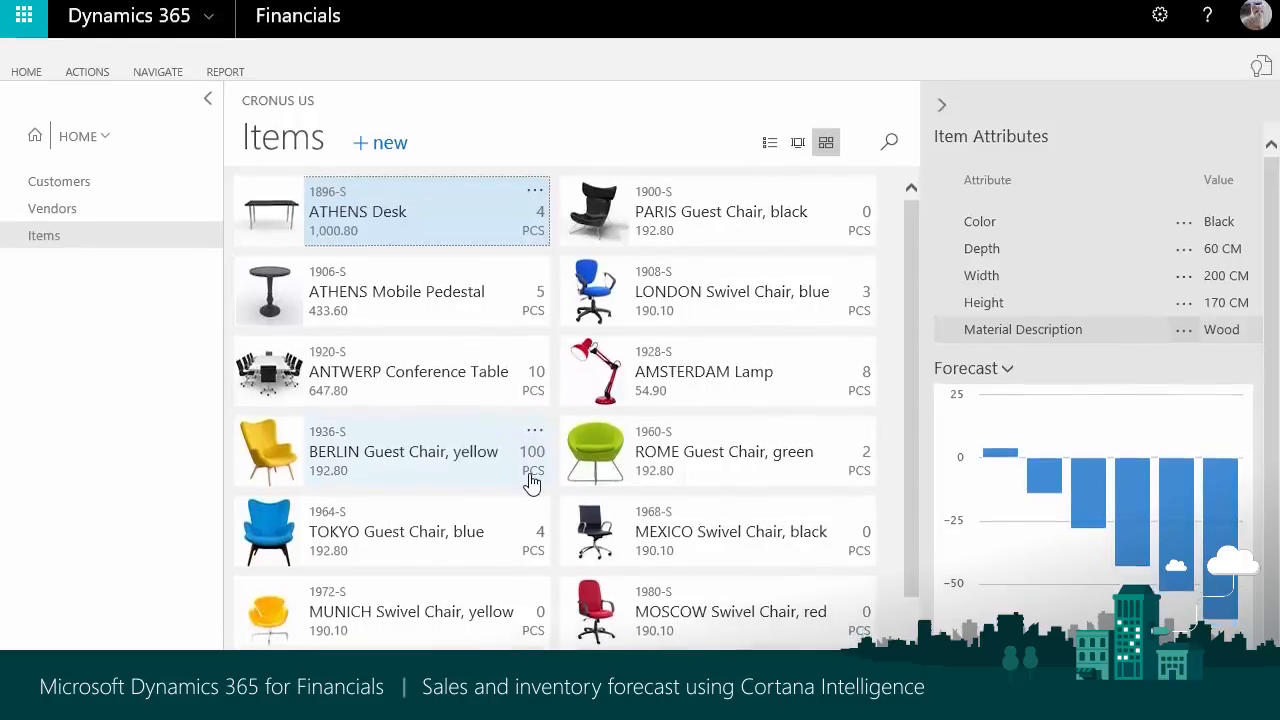
- Review the ATHENS Desk forecast chart and bring up the Forecast dropdown options
scroll(down, 3)
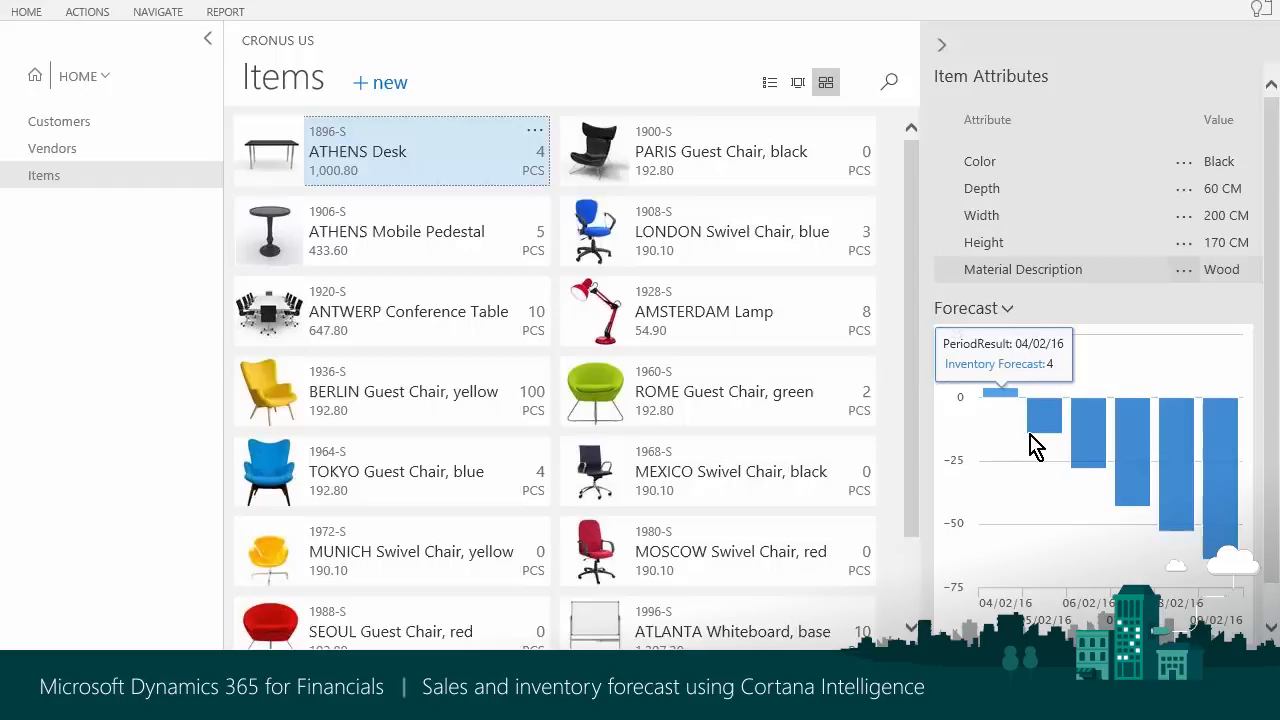
mouse_move(1044, 438)
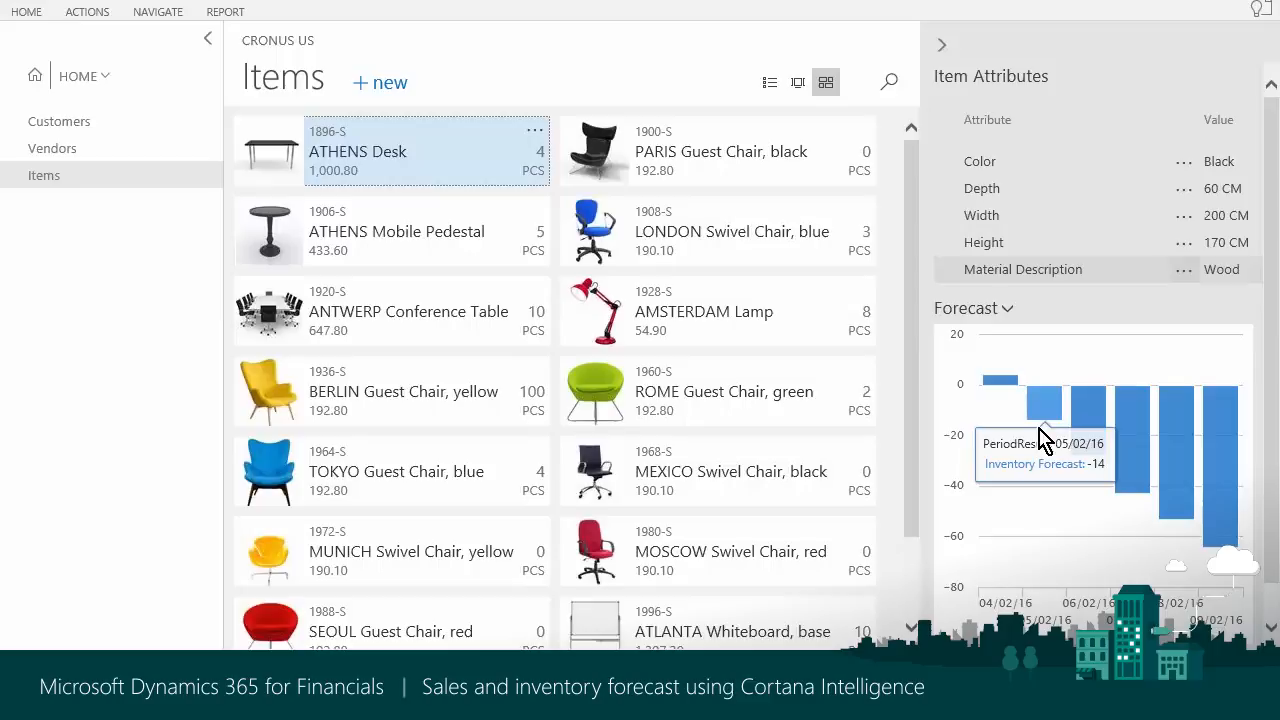
click(1004, 308)
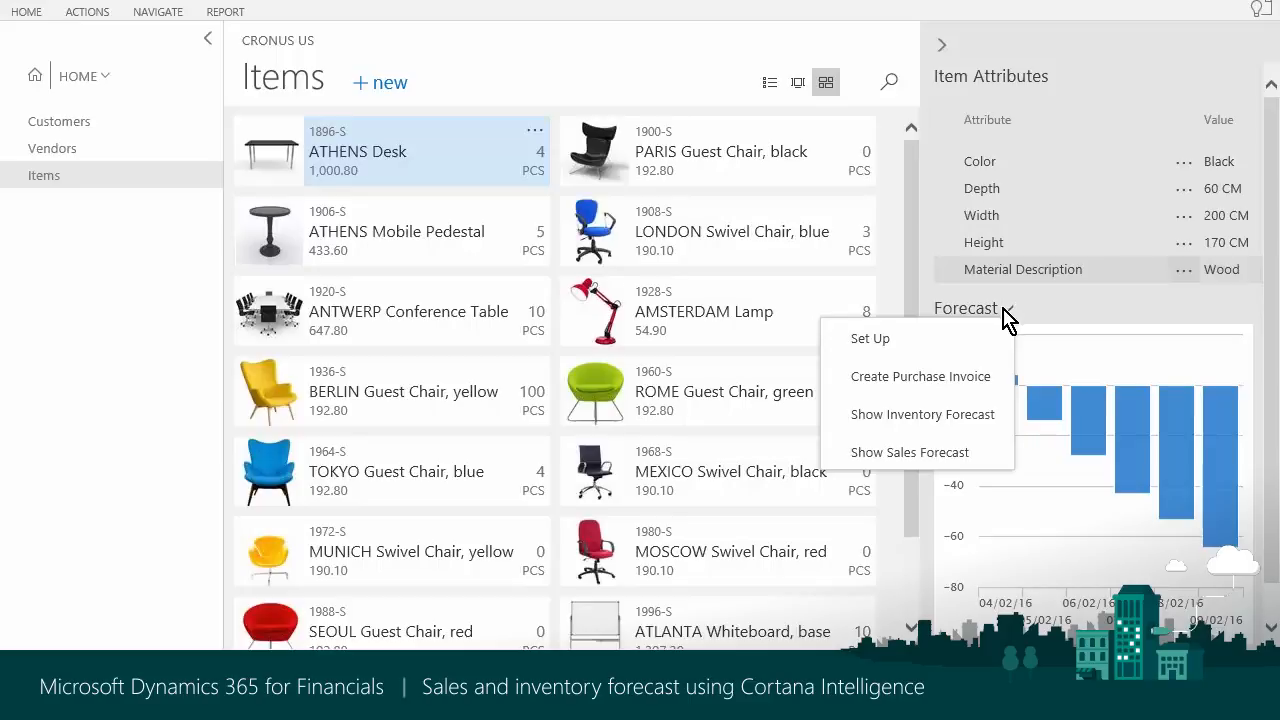
- Create a purchase invoice from the forecast for Graphic Design Institute with an ATHENS Desk line
click(920, 376)
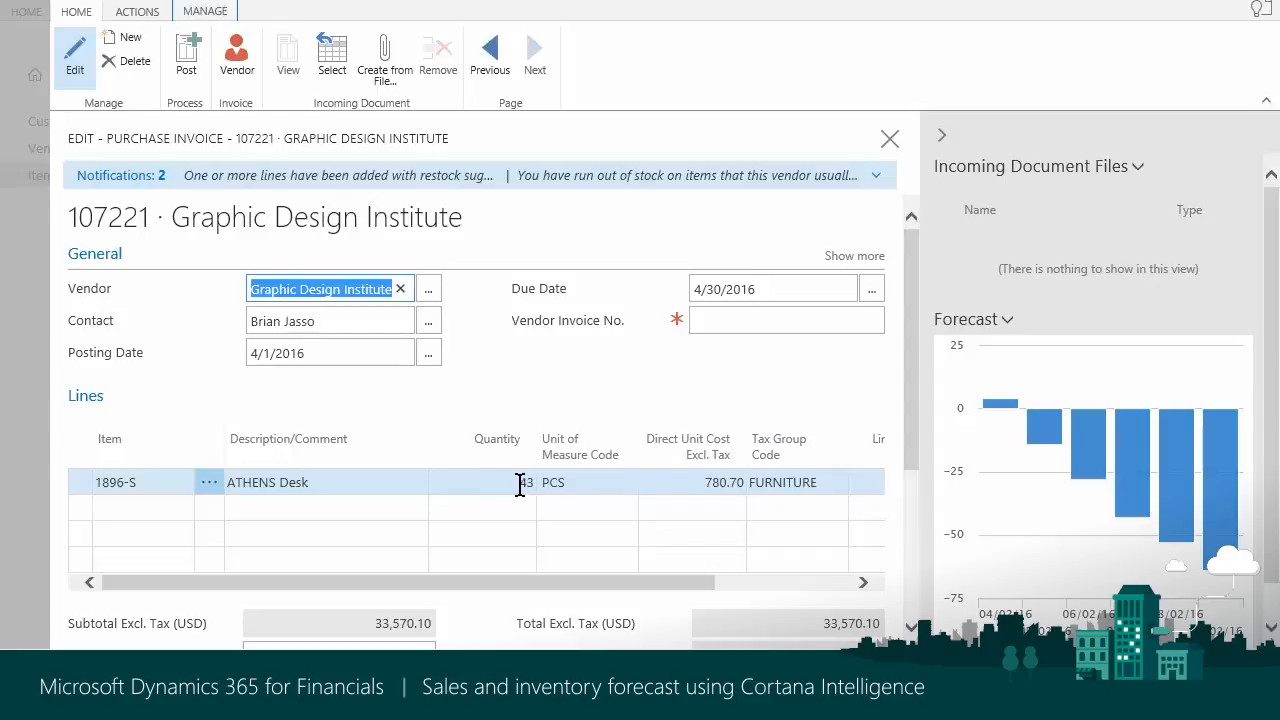
- Reopen the Forecast dropdown in the FactBox beside the 43-quantity ATHENS Desk line
click(1004, 320)
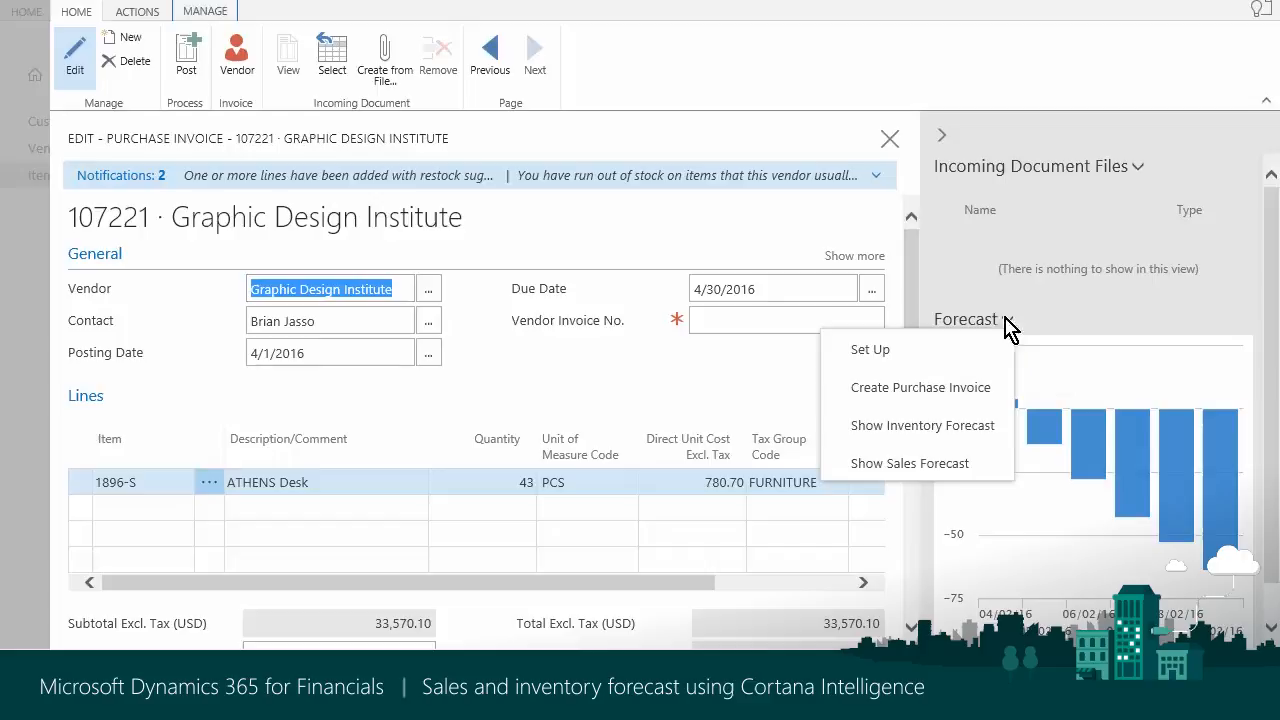
mouse_move(870, 348)
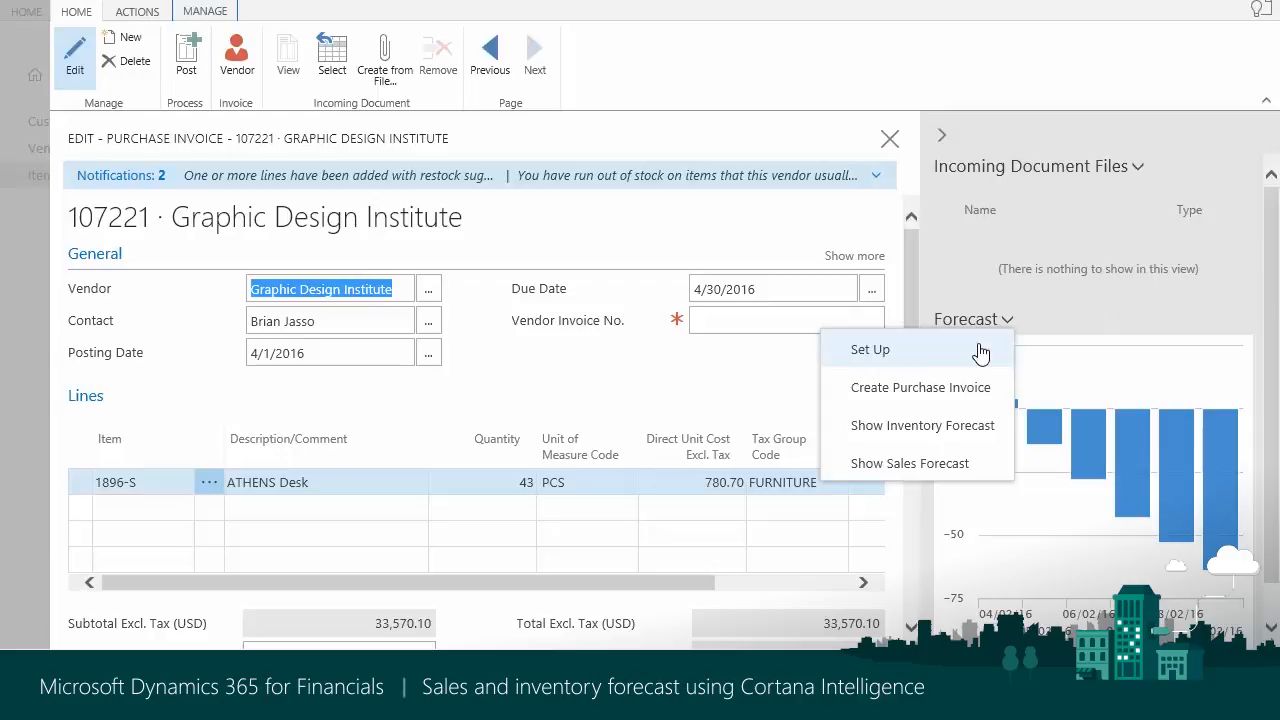
mouse_move(920, 424)
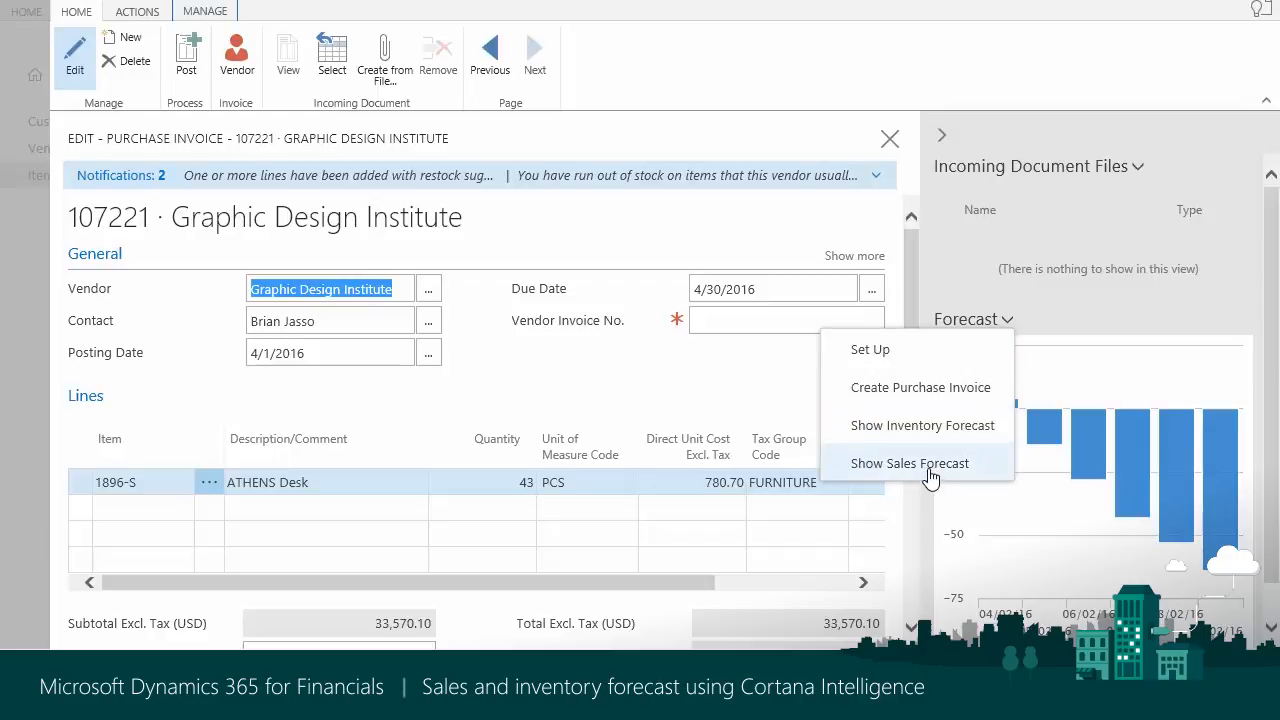
mouse_move(908, 464)
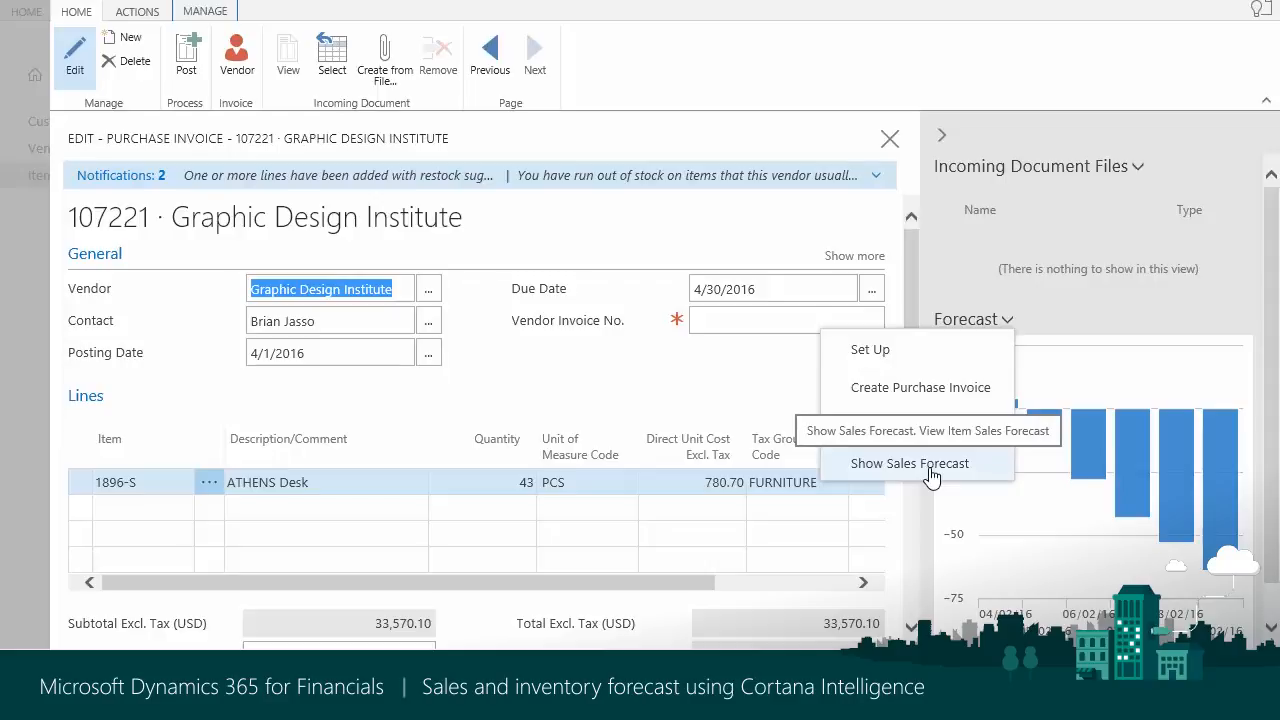
- Show the ATHENS Desk sales forecast chart and expand the invoice's out-of-stock notifications
click(908, 464)
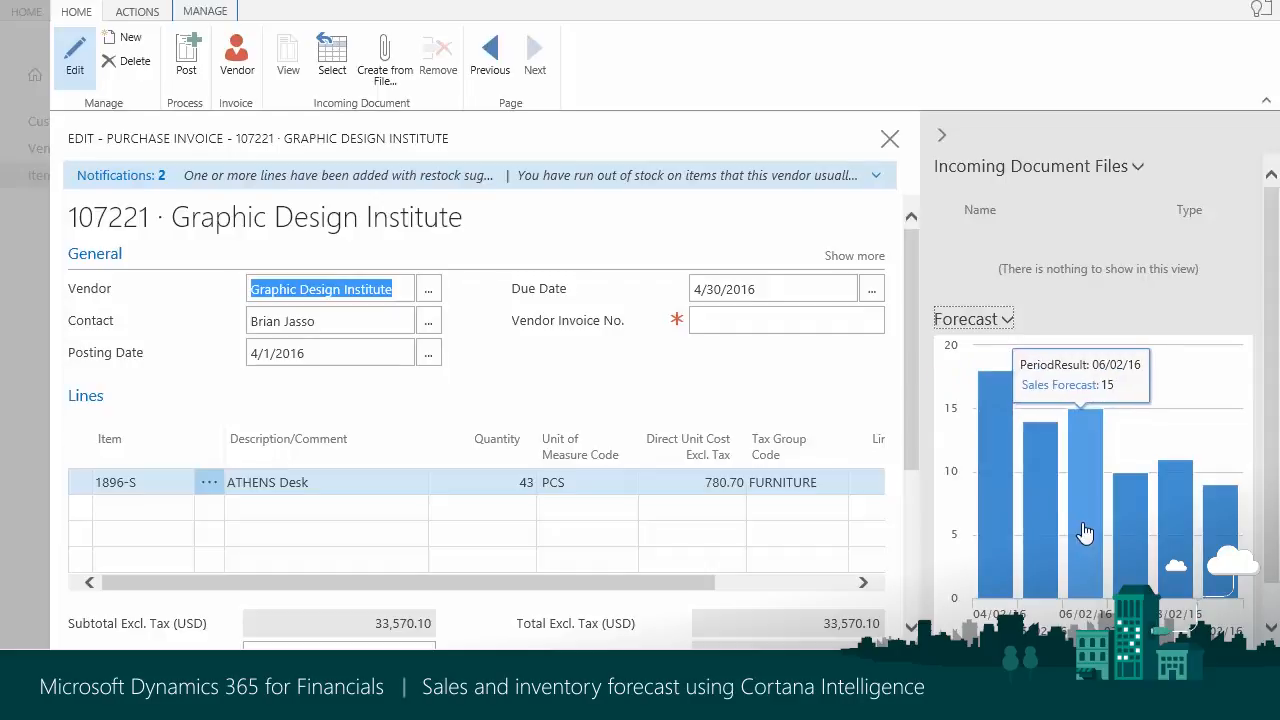
mouse_move(1210, 470)
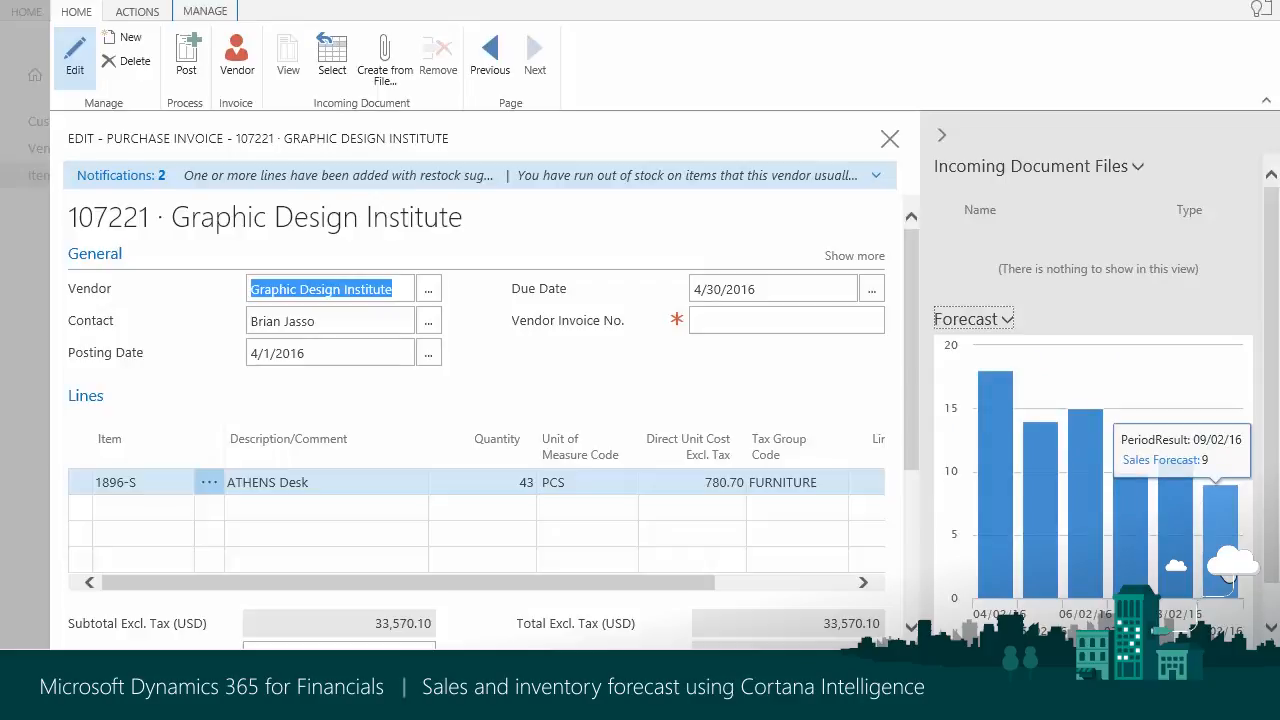
mouse_move(1202, 538)
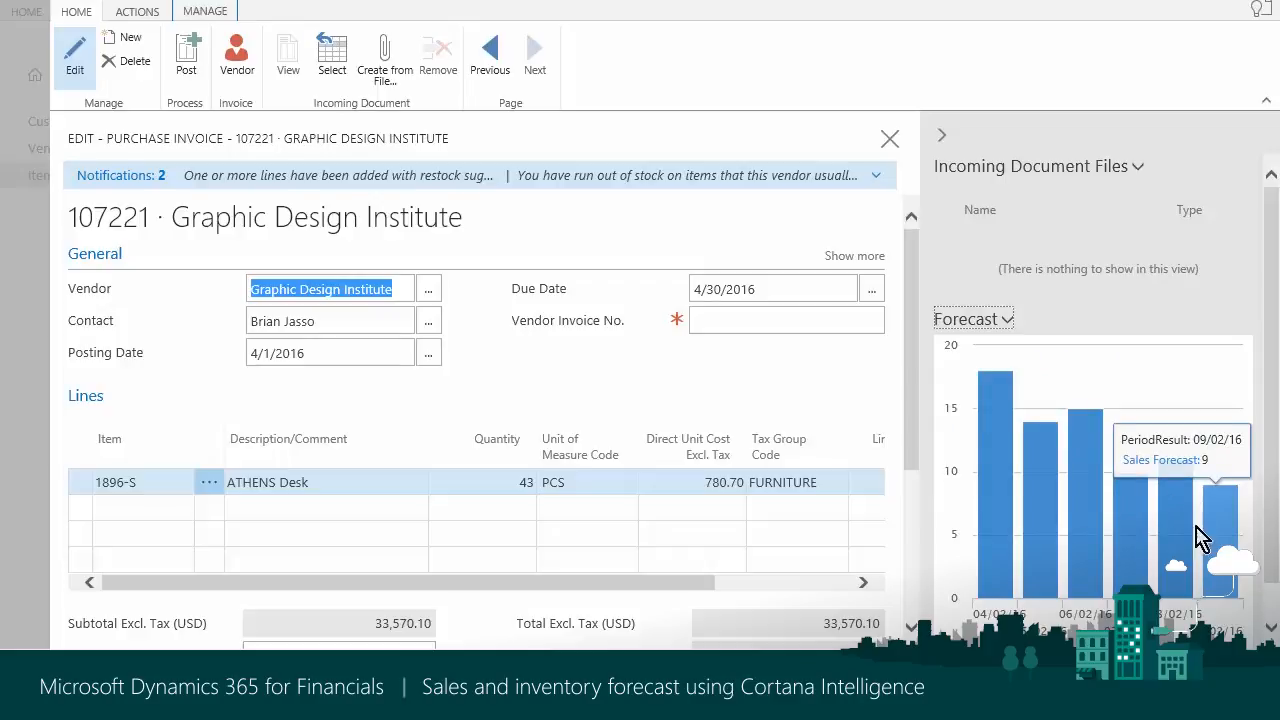
click(876, 176)
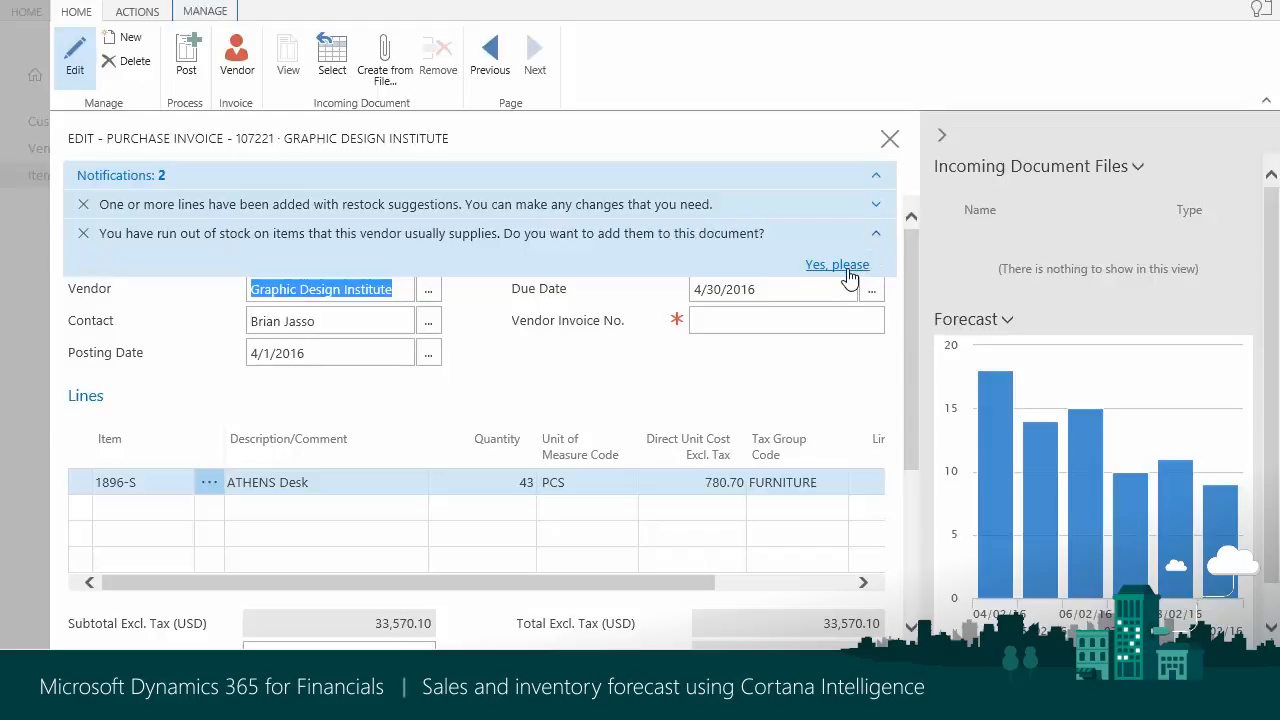
- Accept 'Yes, please' to add out-of-stock restock lines, then select the MEXICO Swivel Chair, black line
click(836, 264)
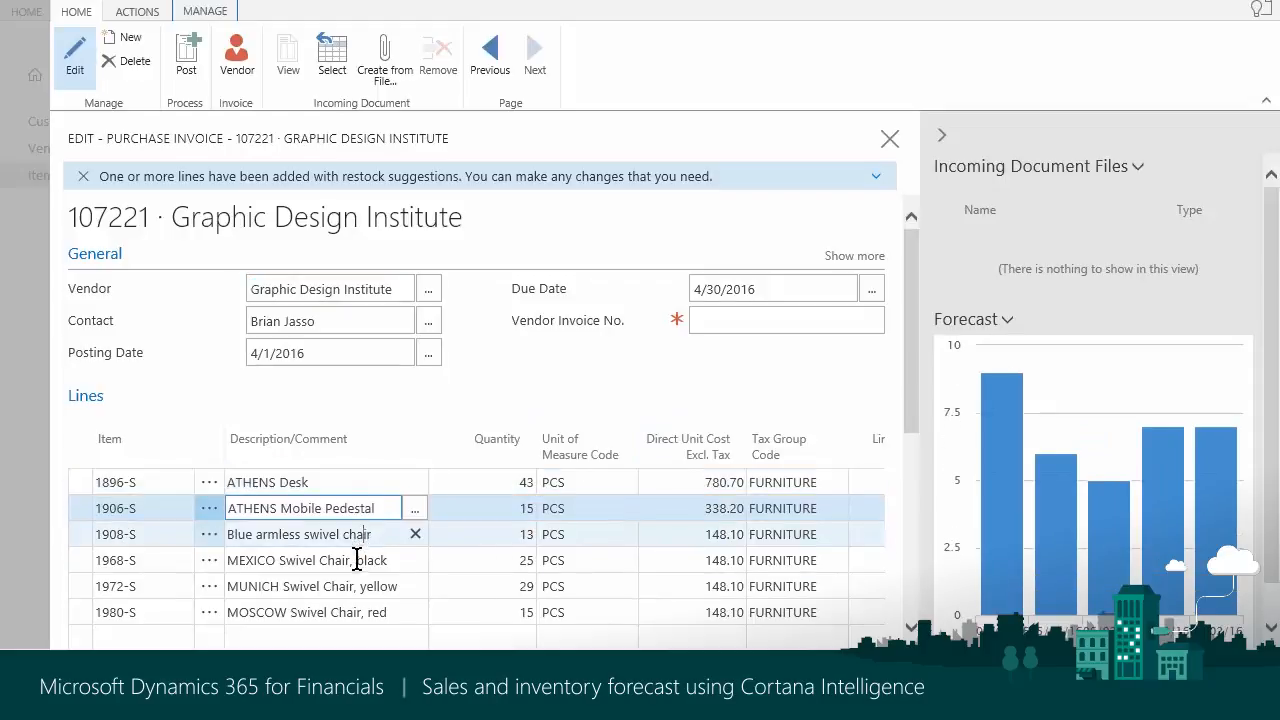
click(300, 560)
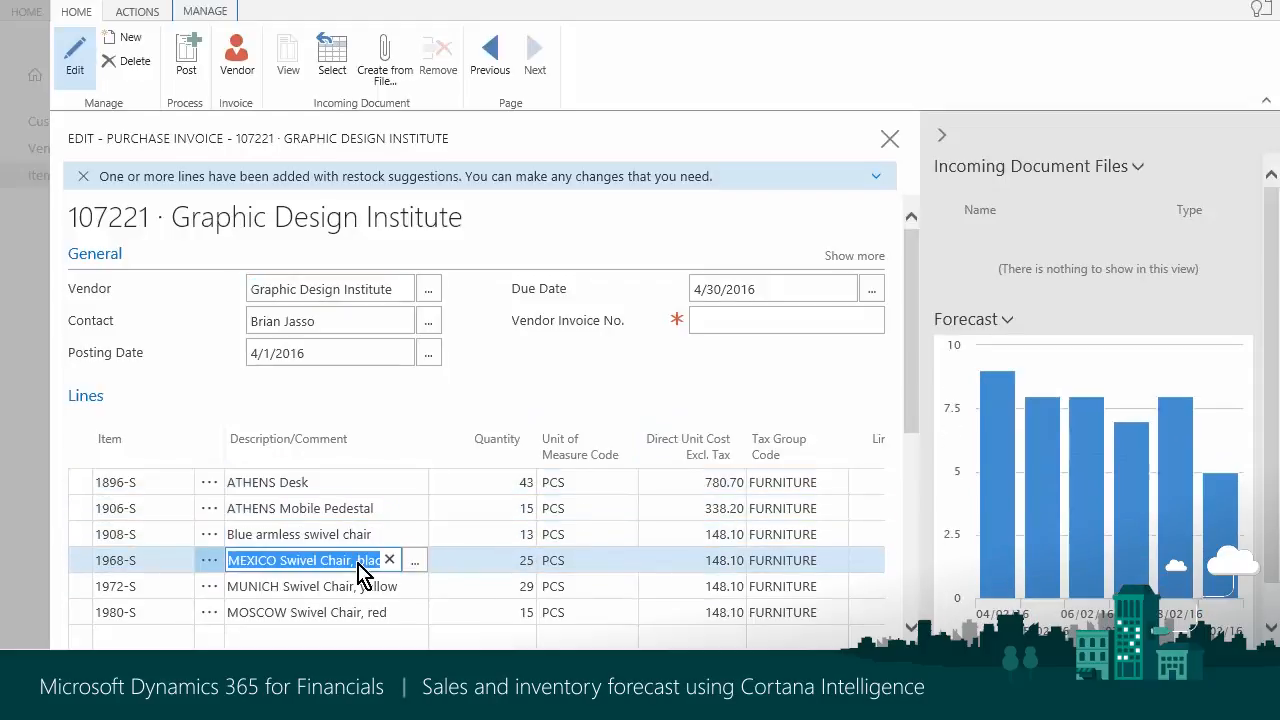